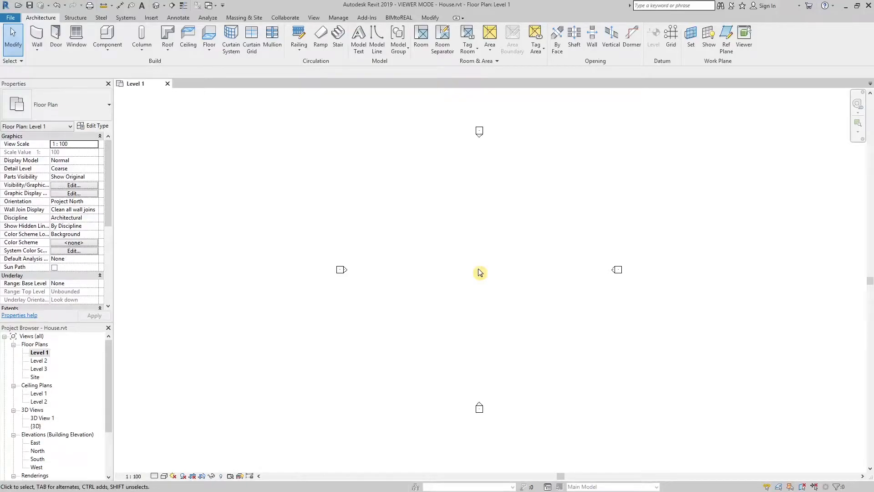
mouse_move(251, 22)
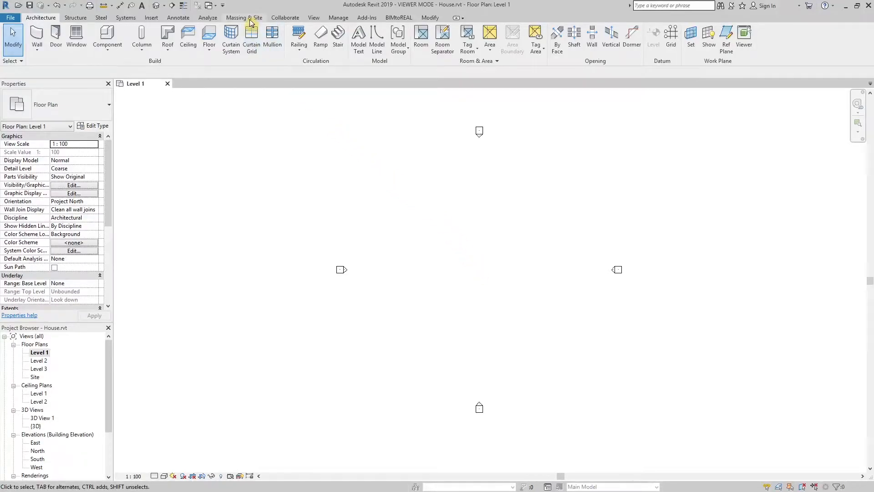
Step: Start a new in-place mass from the Massing & Site tab, with the proposed name Mass 1
left_click(244, 18)
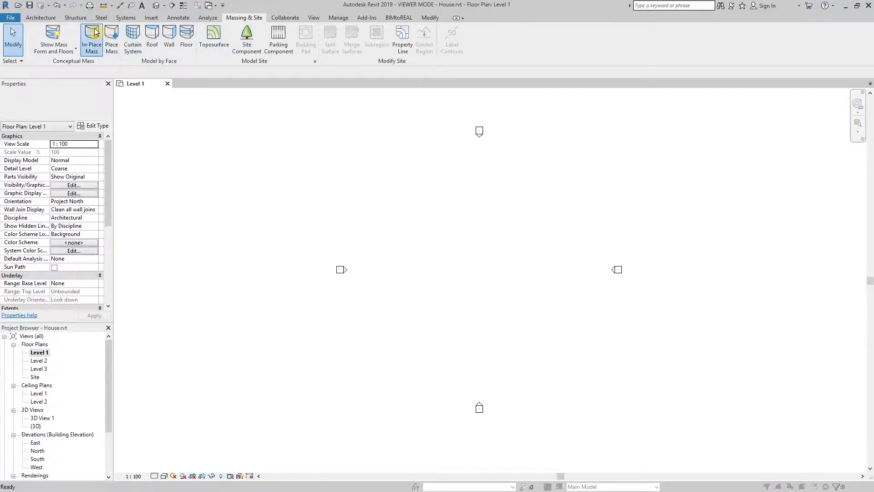
left_click(91, 39)
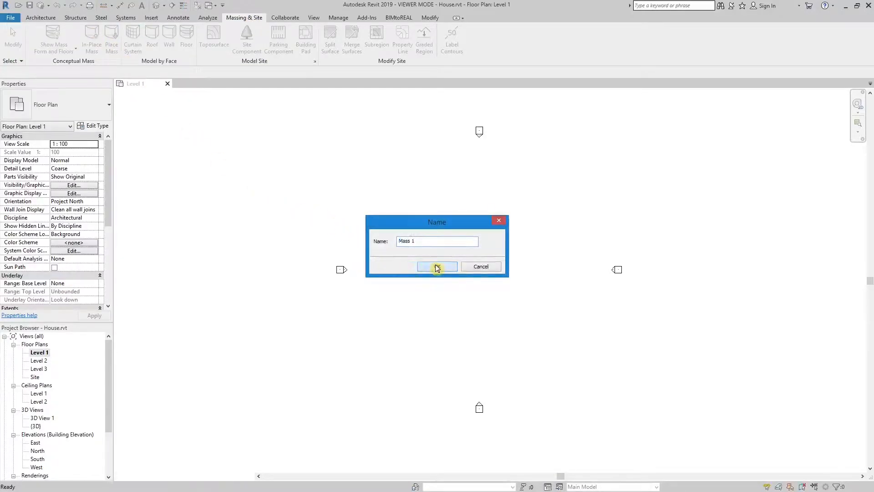
Step: Accept the name Mass 1 and sketch a rectangular model-line profile on Level 1
left_click(437, 266)
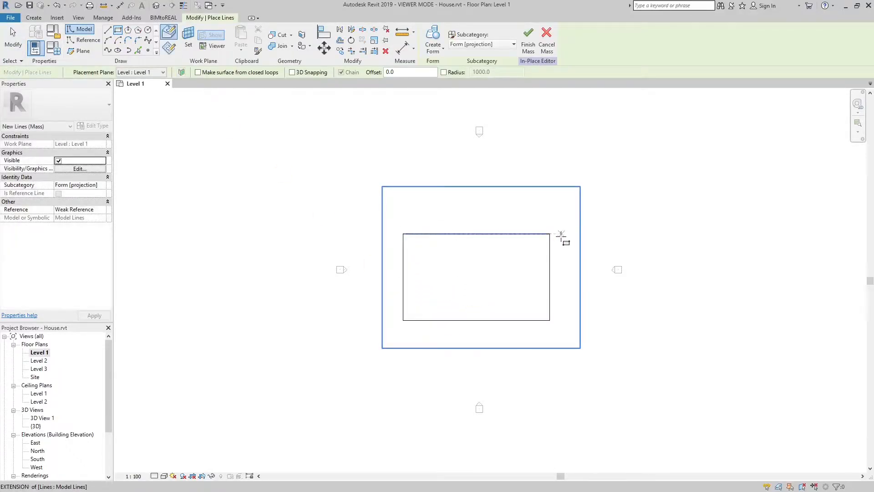
left_click(159, 5)
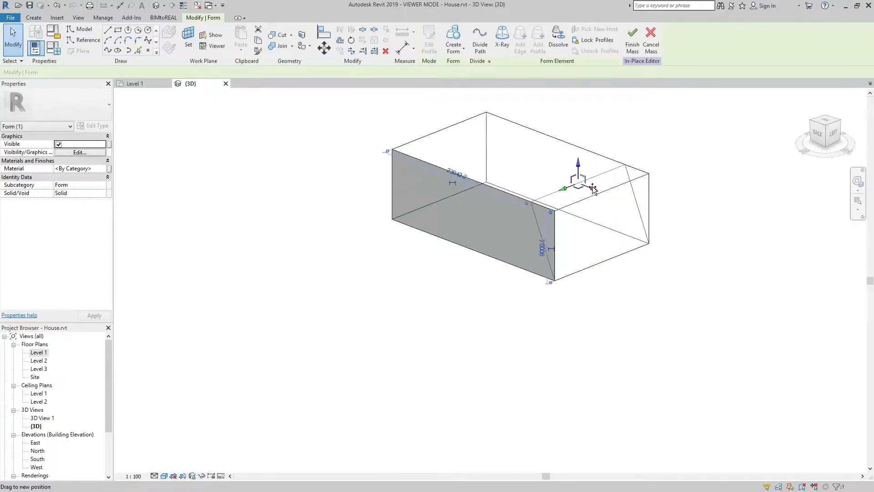
Step: Shape the form into a long box with sloped end faces and finish Mass 1
right_click(593, 188)
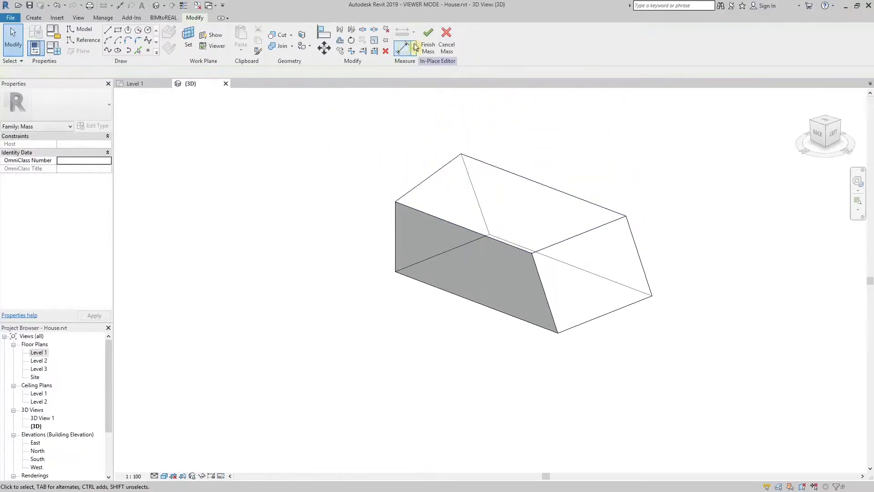
left_click(447, 39)
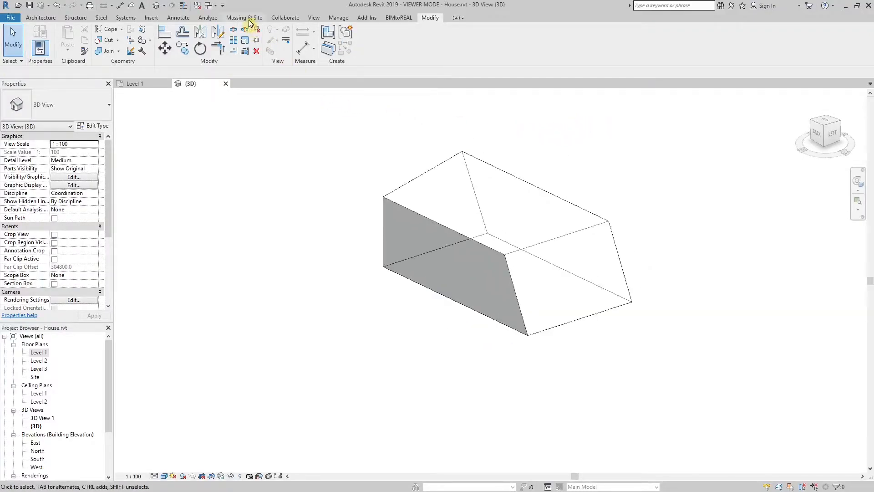
Step: Place walls by face on the mass, cancelling the incompatible curtain wall on the lower sloped face
left_click(165, 37)
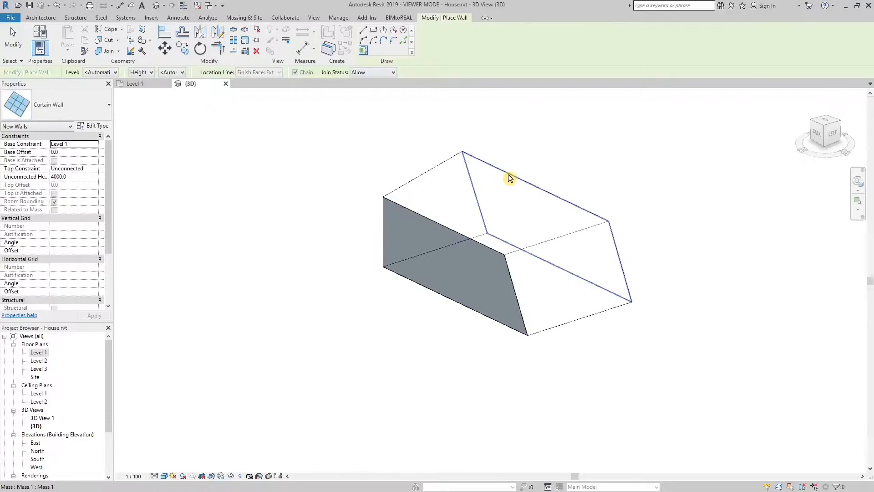
mouse_move(519, 256)
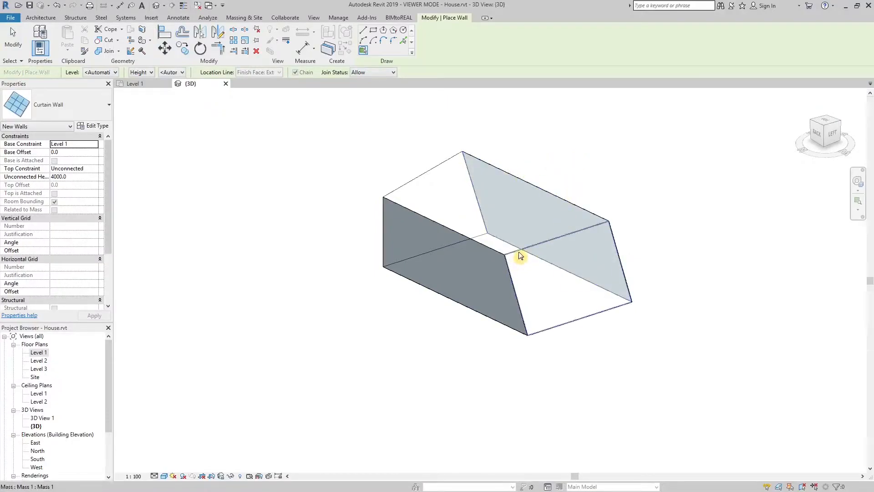
left_click(519, 256)
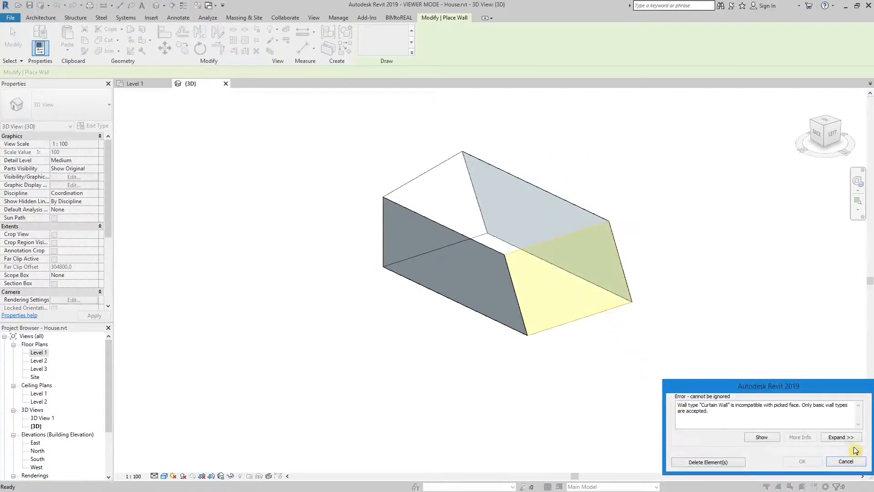
left_click(845, 462)
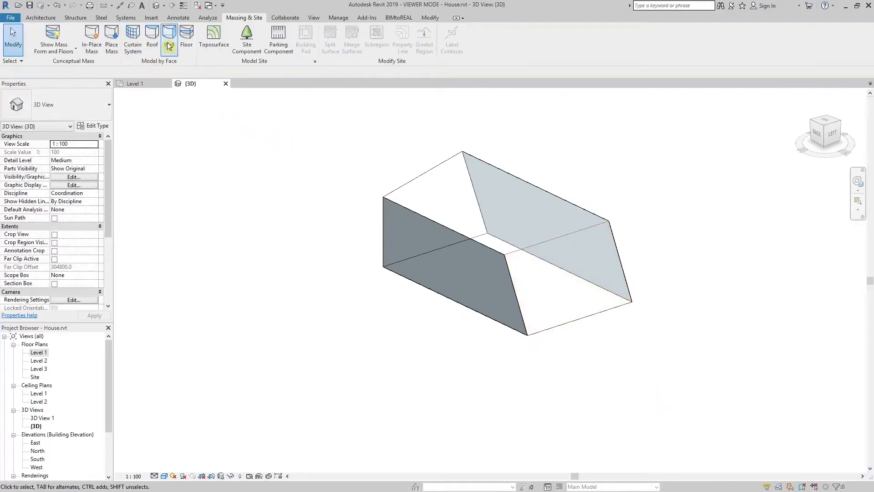
left_click(169, 40)
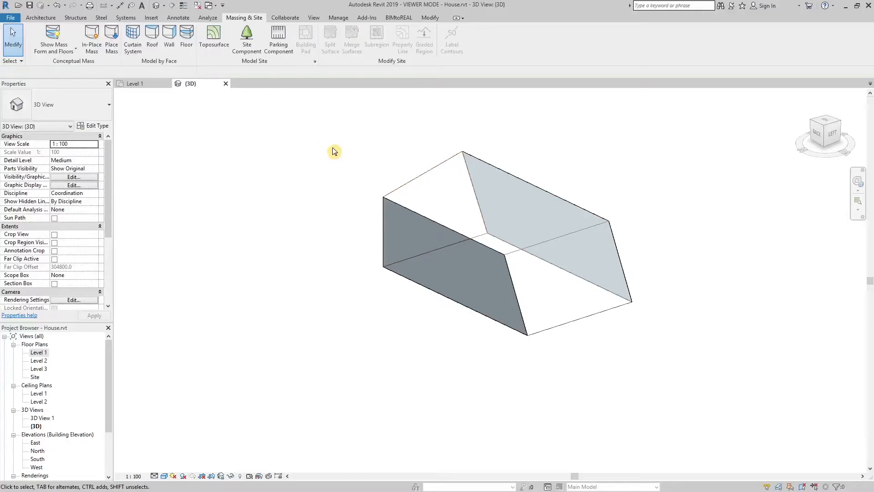
Step: Create a curtain system by face on the end faces, with grid angles of 15° and 35°
left_click(132, 39)
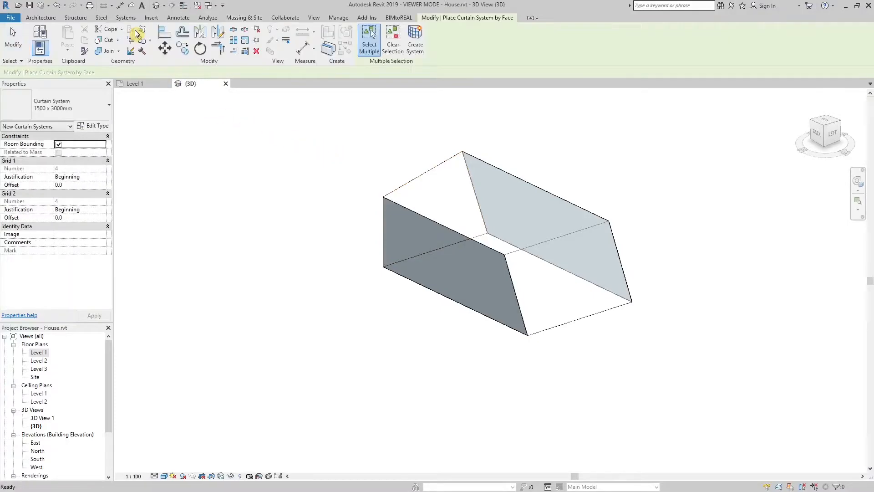
left_click(563, 273)
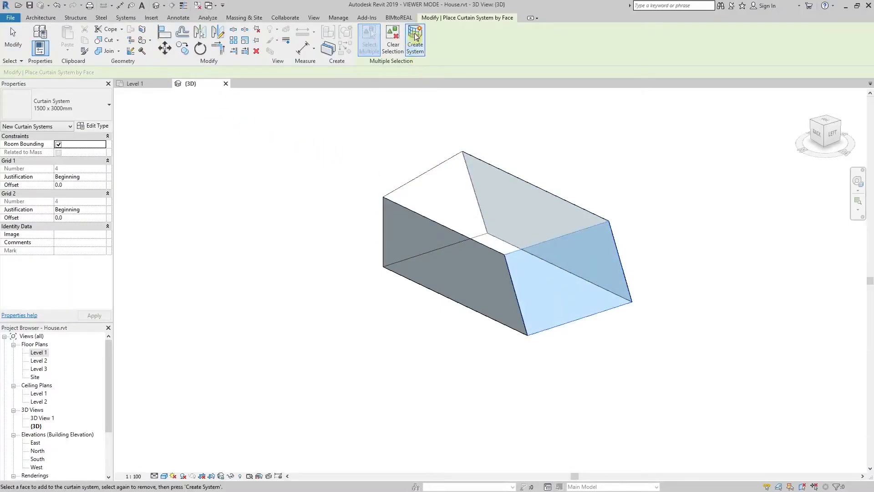
left_click(415, 40)
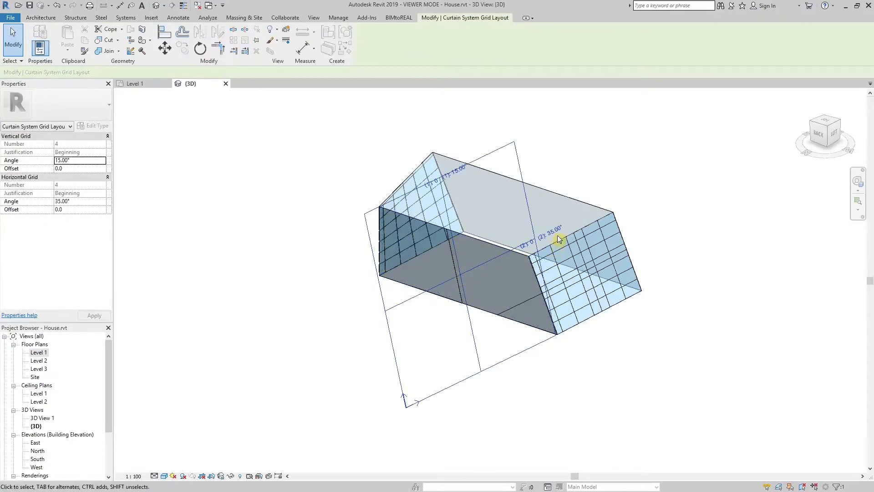
Step: Enter a 25.00° grid angle, then select the other curtain system to review its grid
type("25.00")
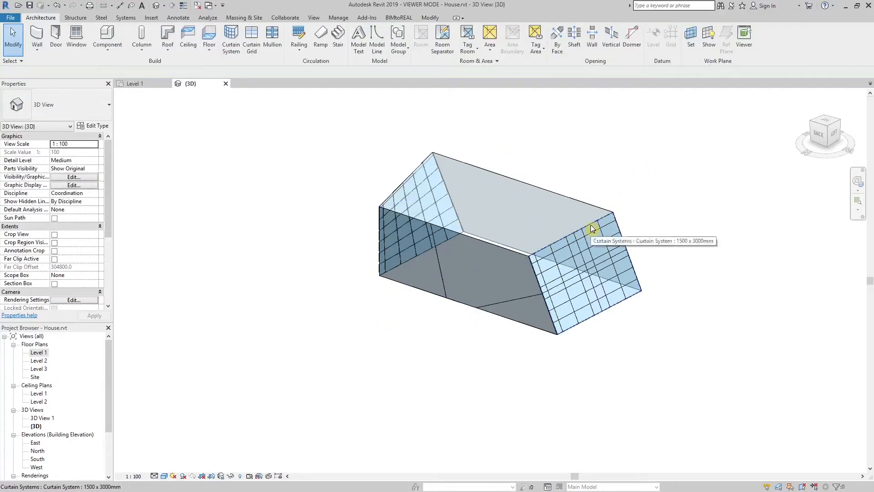
left_click(591, 230)
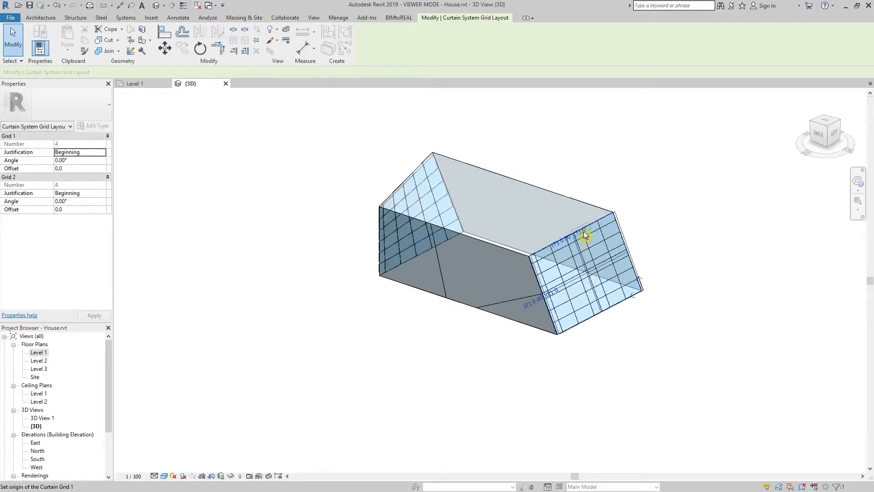
left_click(564, 238)
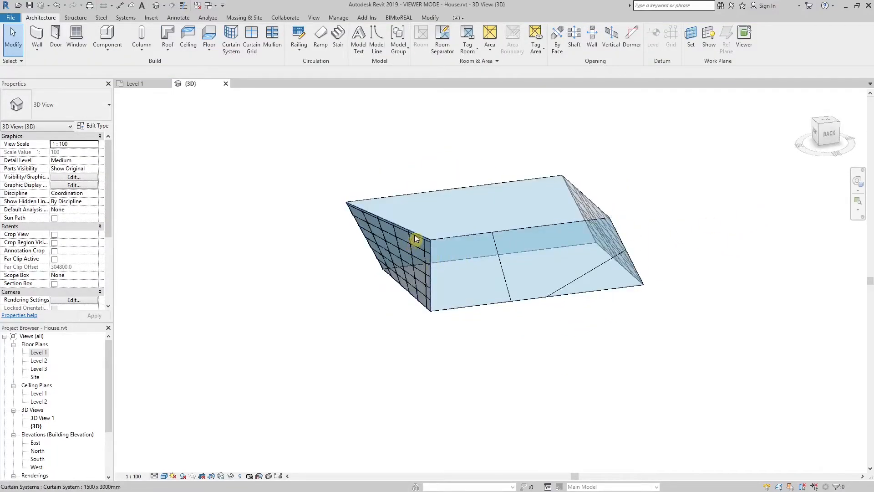
Step: Select a single glazed curtain panel of about 2.523 m²
left_click(415, 238)
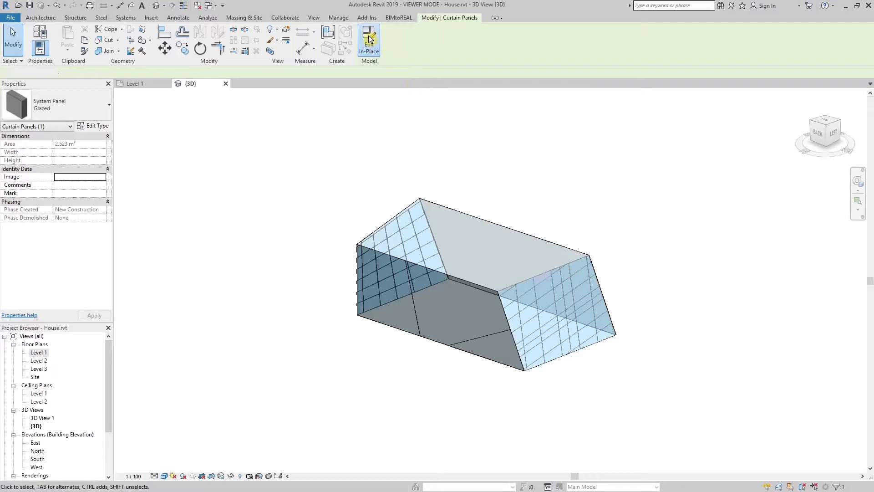
Step: Edit panels in place, cutting 2000 mm circular openings by the far sloped face and lower panel
left_click(370, 40)
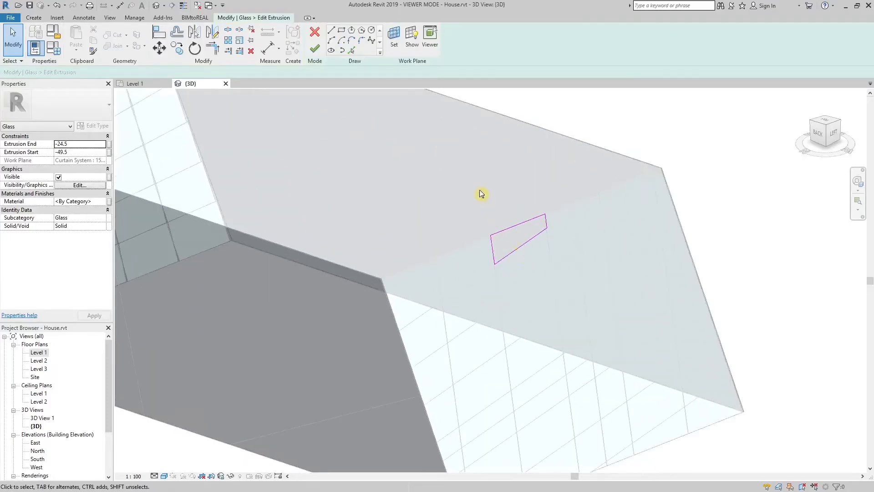
left_click(352, 29)
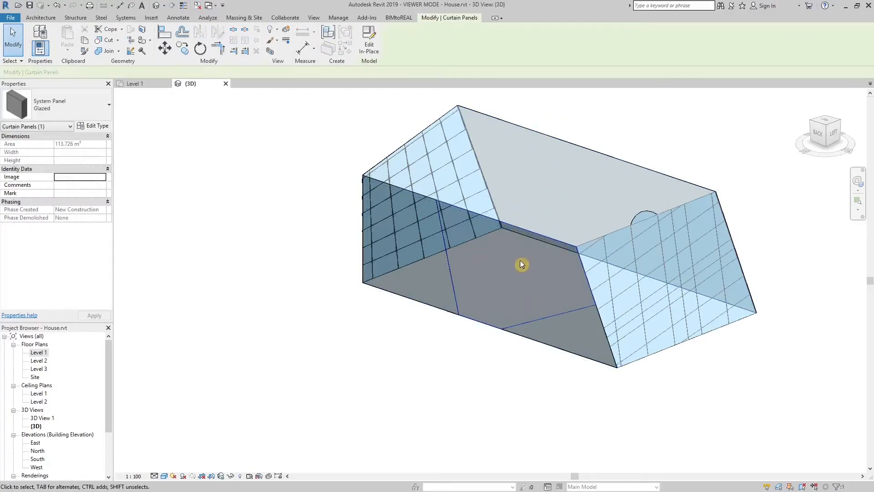
double_click(522, 265)
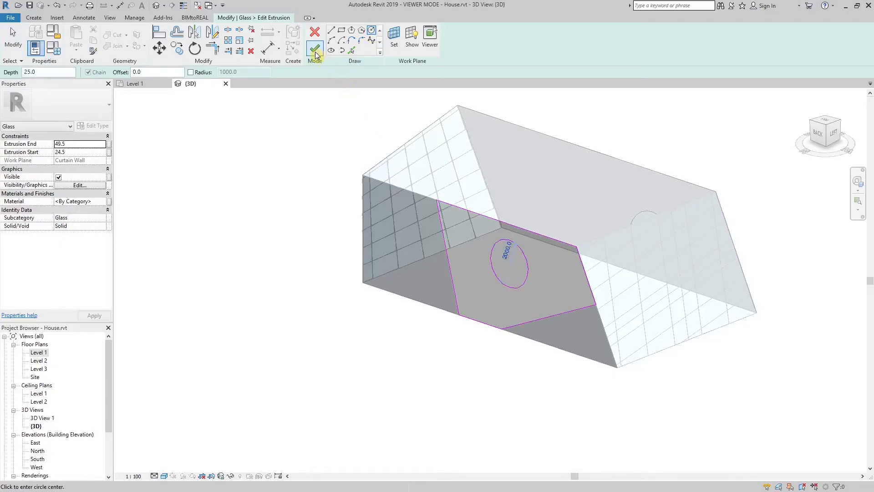
left_click(314, 50)
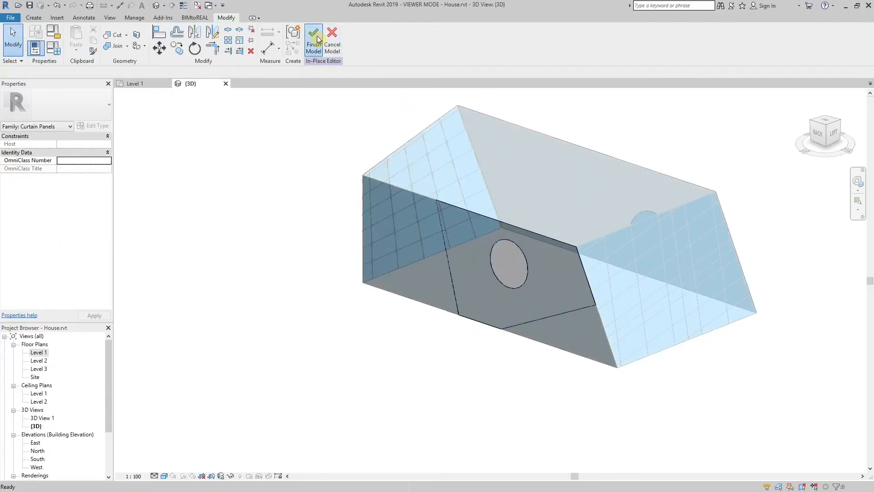
Step: Finish the panel model edit and select a small glazed panel on the sloped end face
left_click(314, 38)
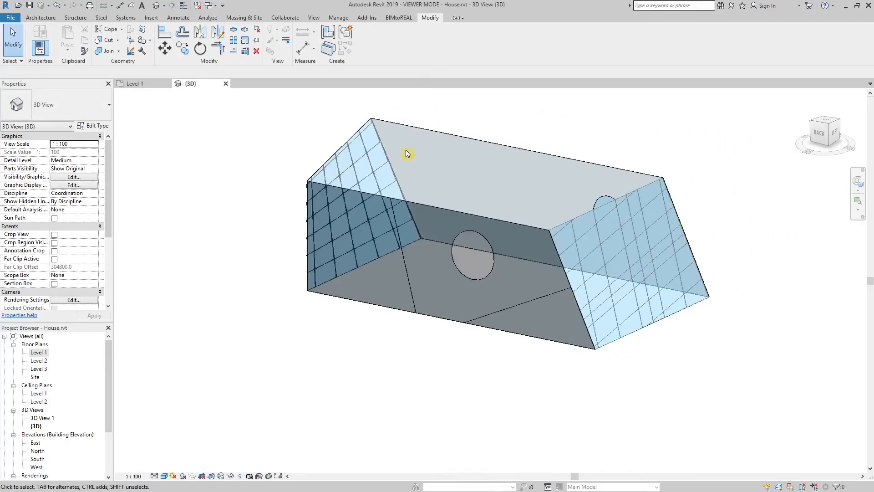
left_click(588, 239)
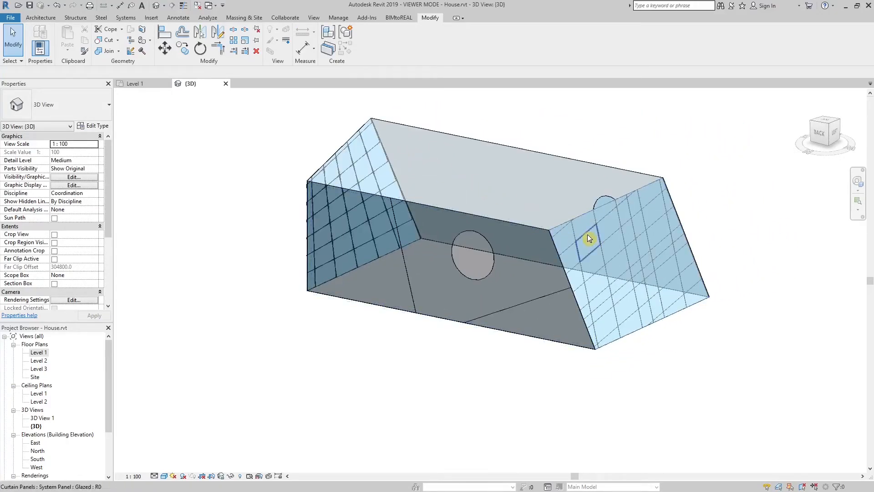
left_click(588, 239)
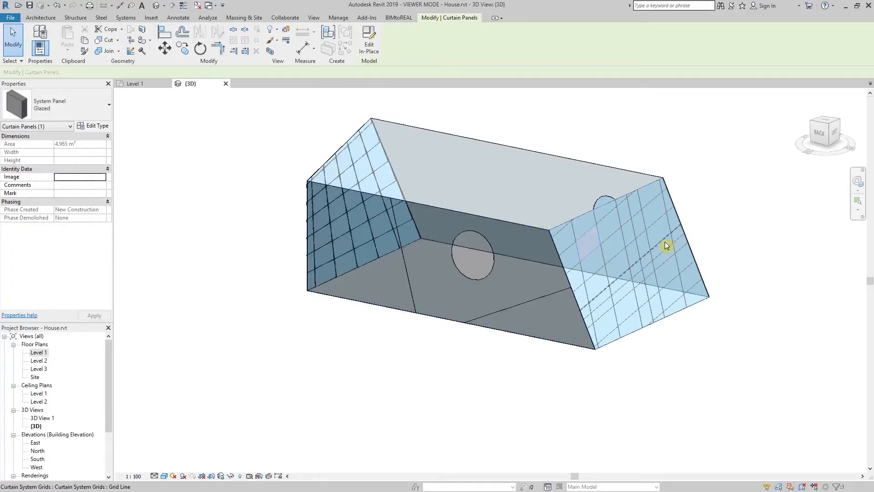
mouse_move(683, 240)
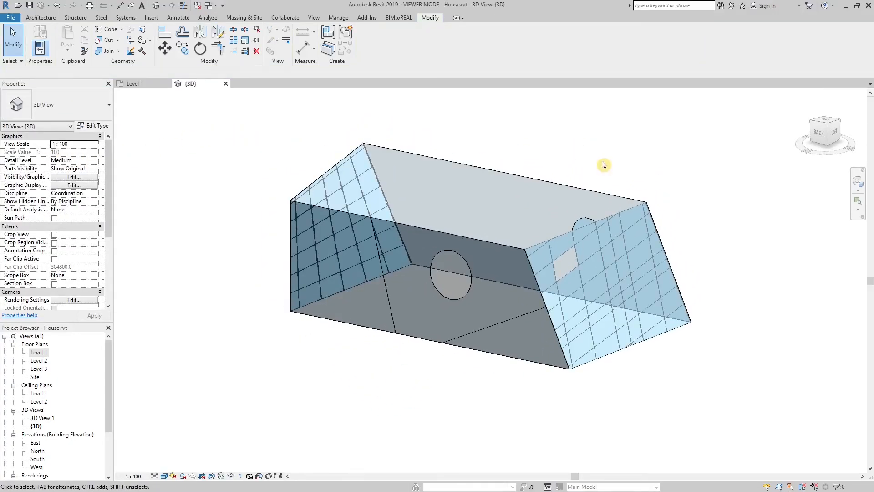
mouse_move(273, 90)
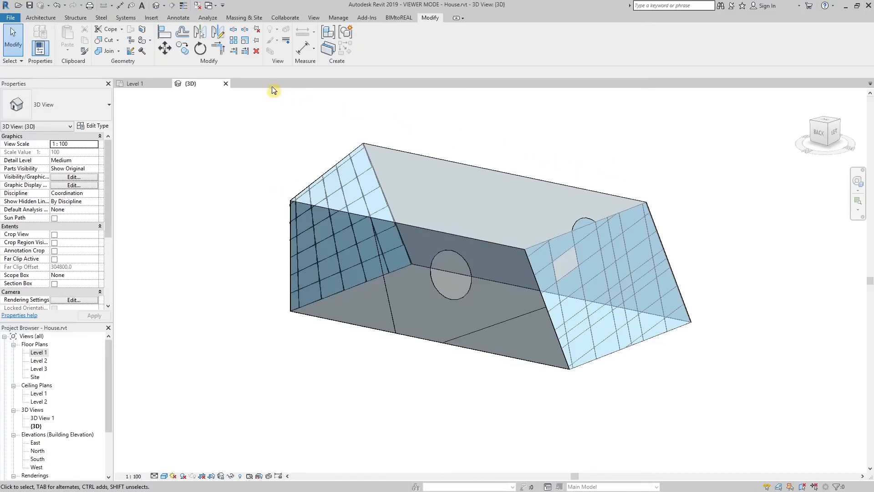